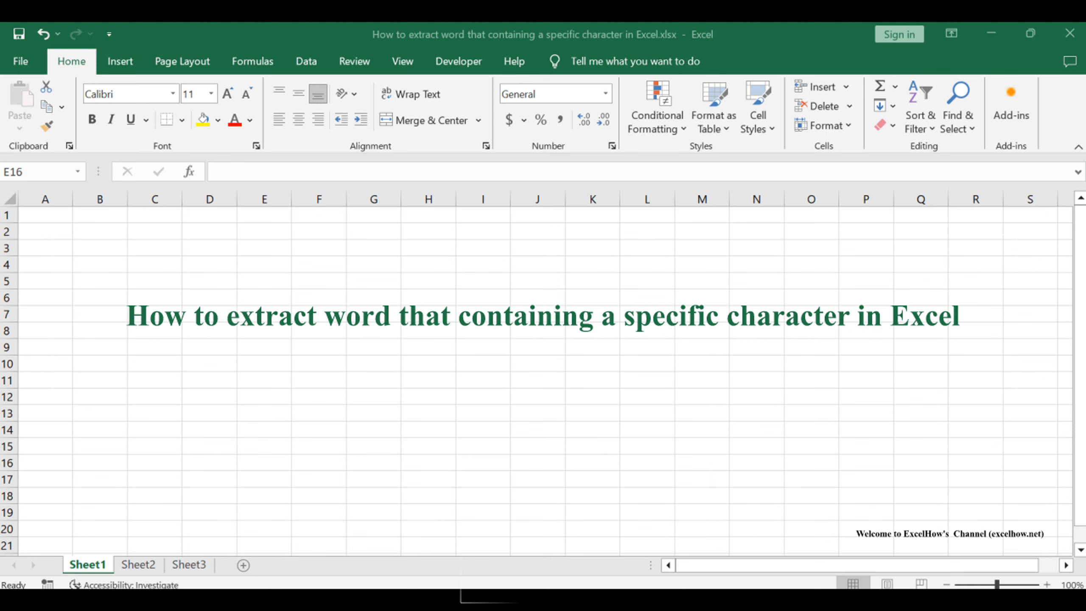
Step: Switch to Sheet2, which holds the sample sentence containing email#com in B1
left_click(138, 564)
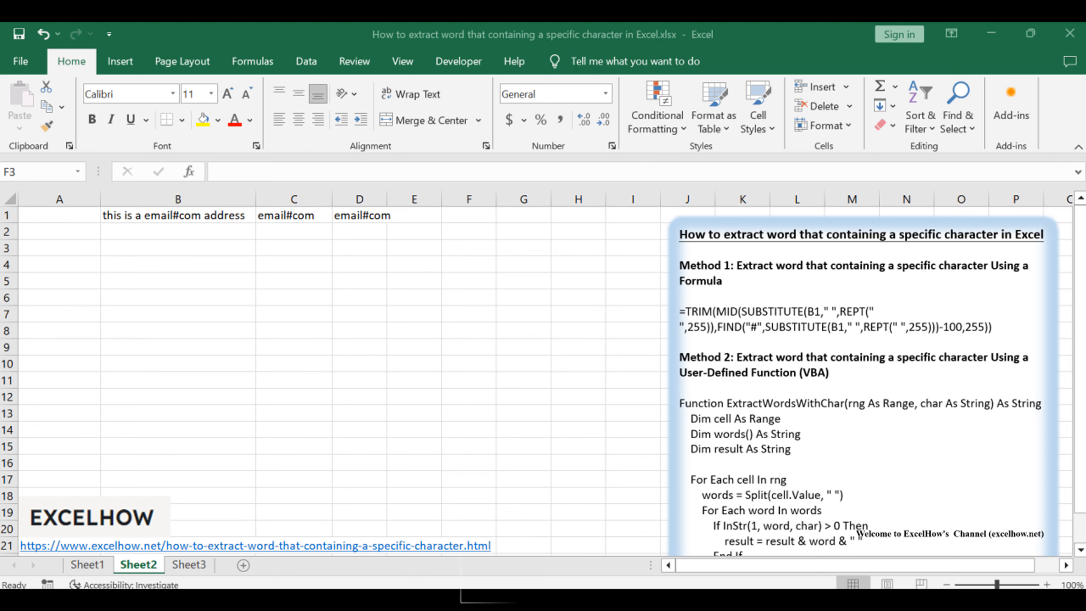
left_click(87, 565)
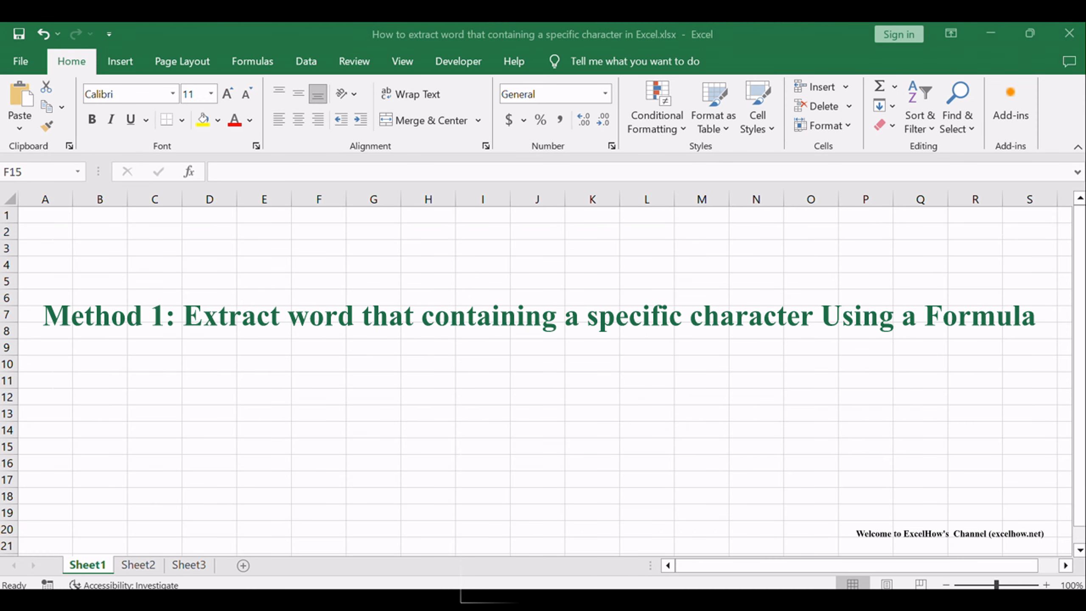
left_click(319, 446)
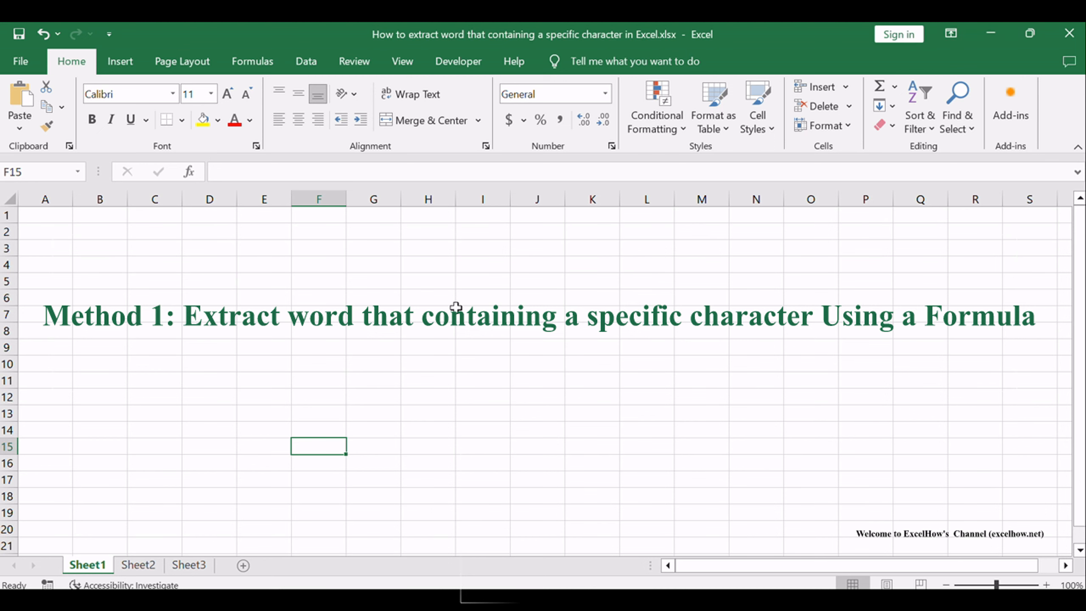
left_click(138, 564)
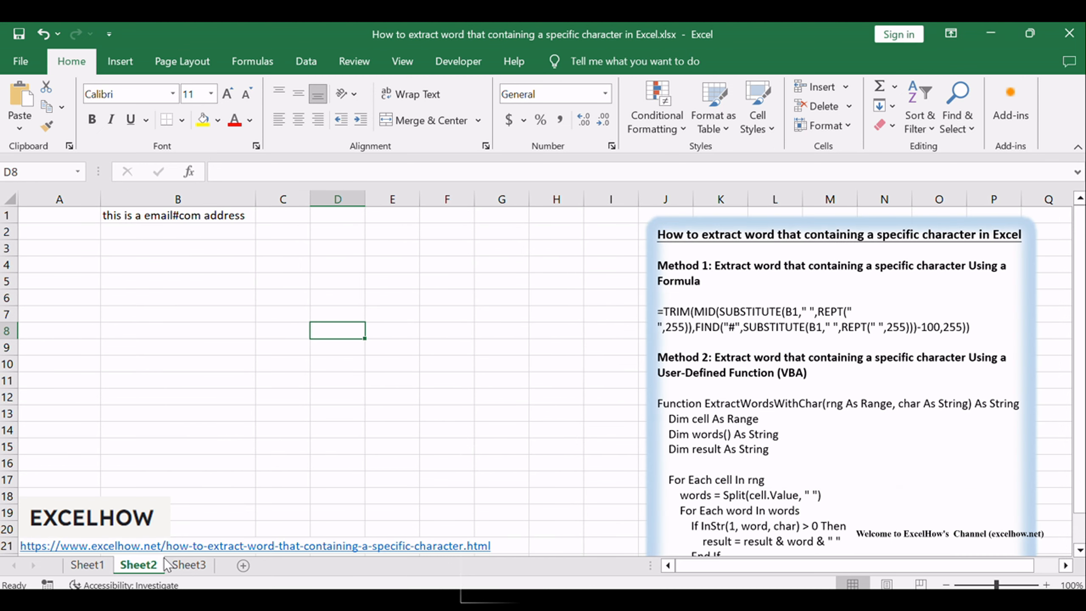
mouse_move(1003, 265)
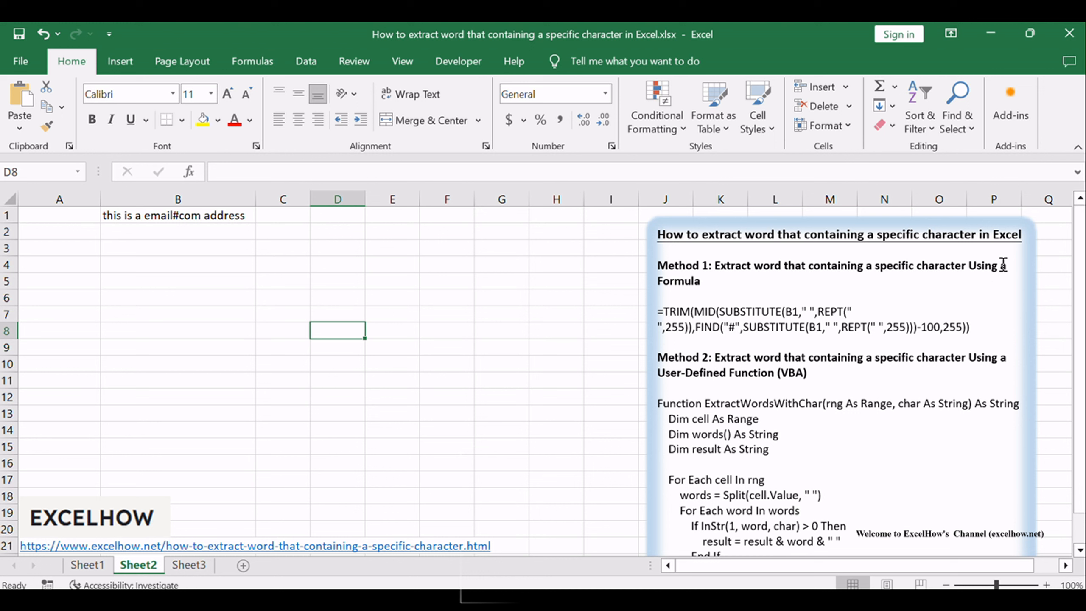
Step: Review the source sentence in B1 and select C1 for the extraction result
left_click(337, 281)
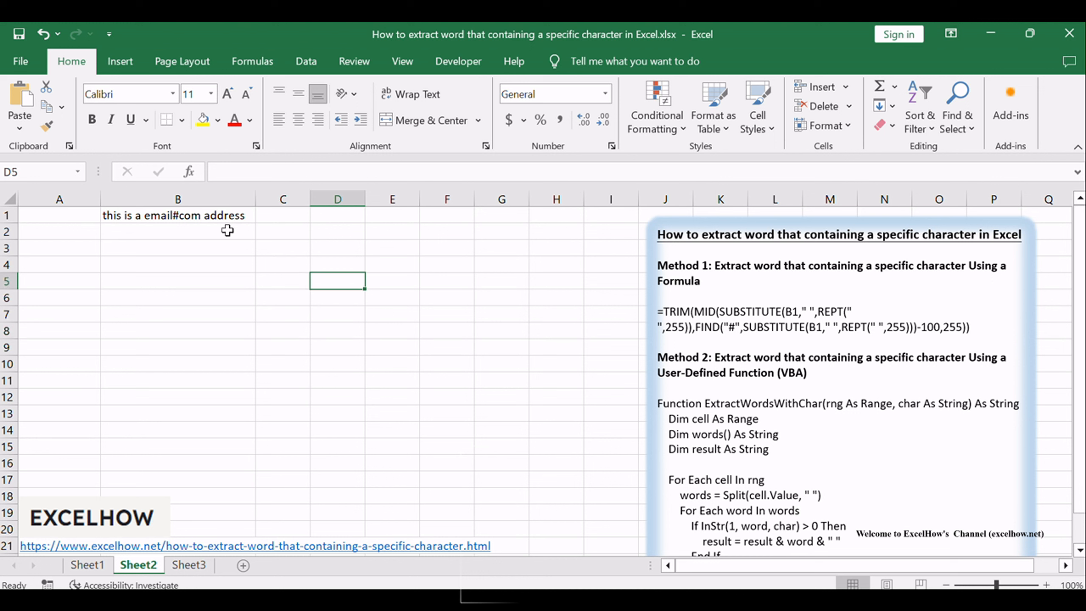
left_click(177, 215)
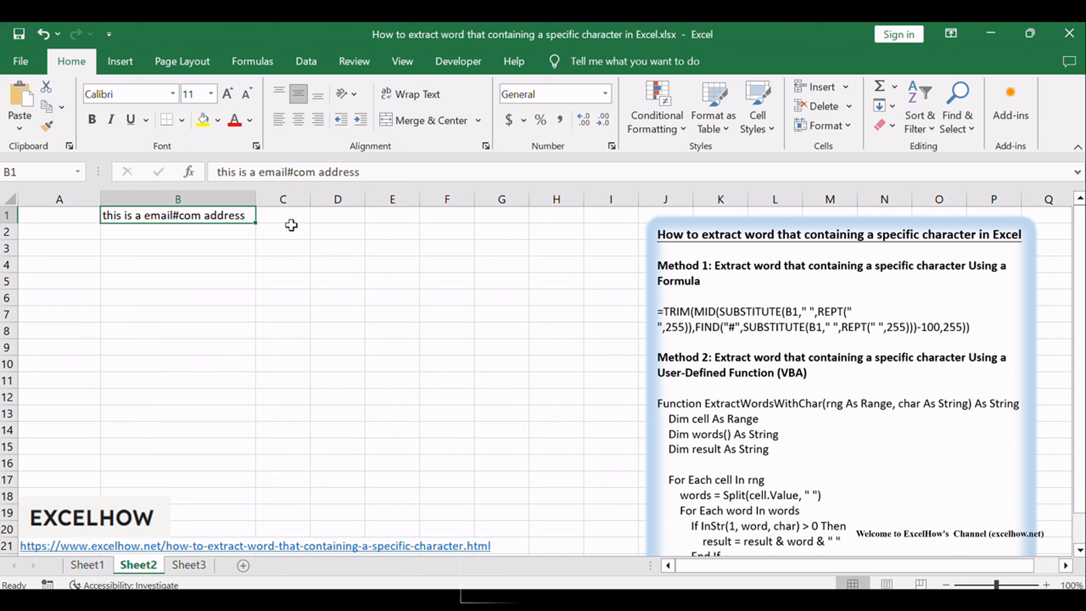
left_click(282, 215)
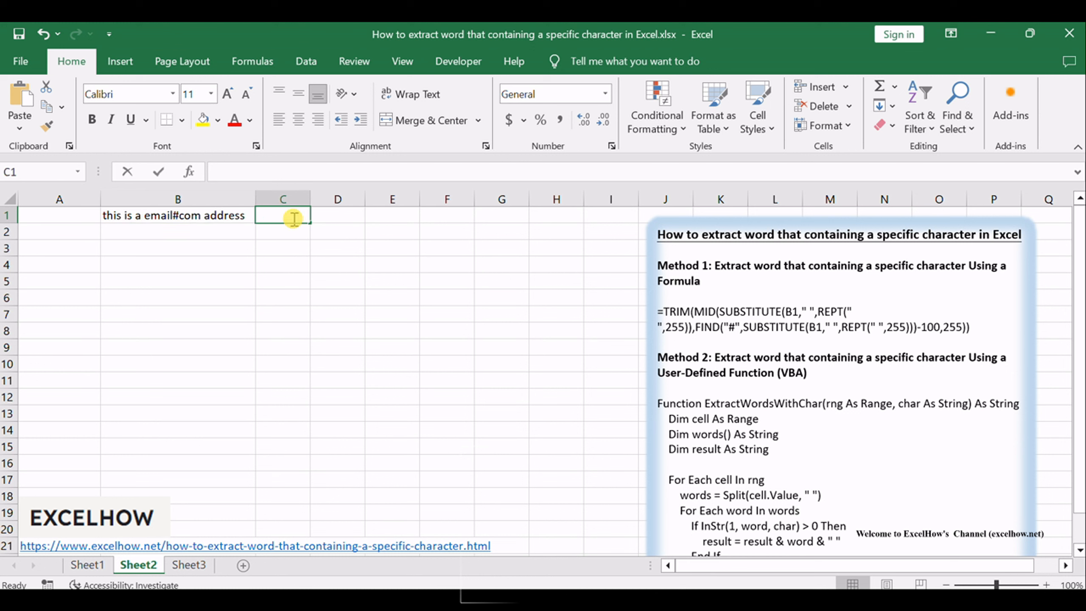
Step: Enter the TRIM/MID/SUBSTITUTE/FIND formula in C1 so it returns email#com from B1
type("=TRIM(MID(SUBSTITUTE(B1,\" \",REPT(\" \",255)),FIND(\"#\",SUBSTITUTE(B1,\" \",REPT(\" \",255)))-100,255))")
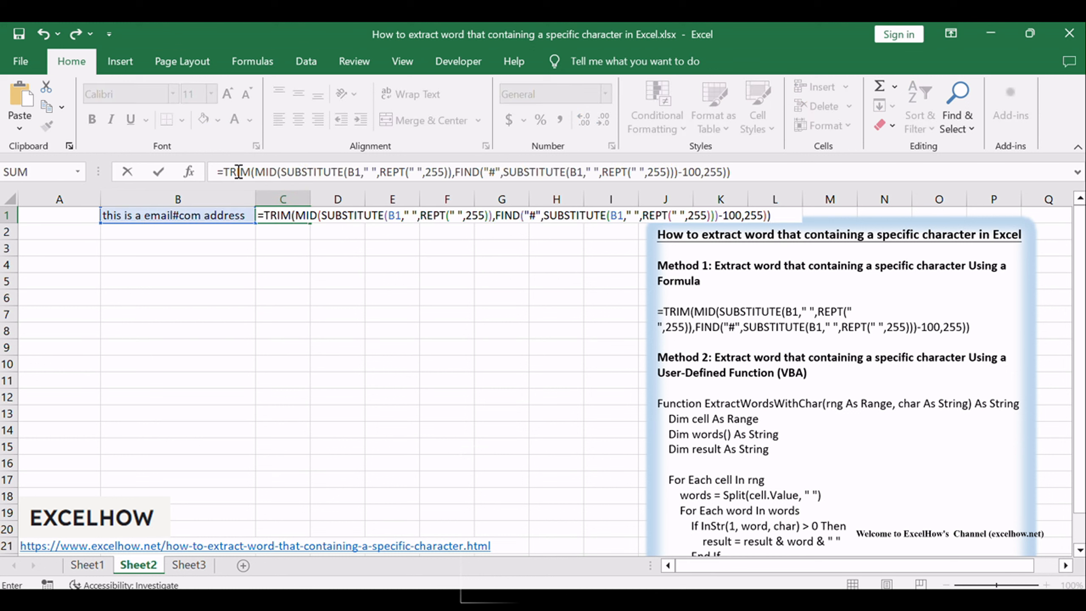
mouse_move(609, 161)
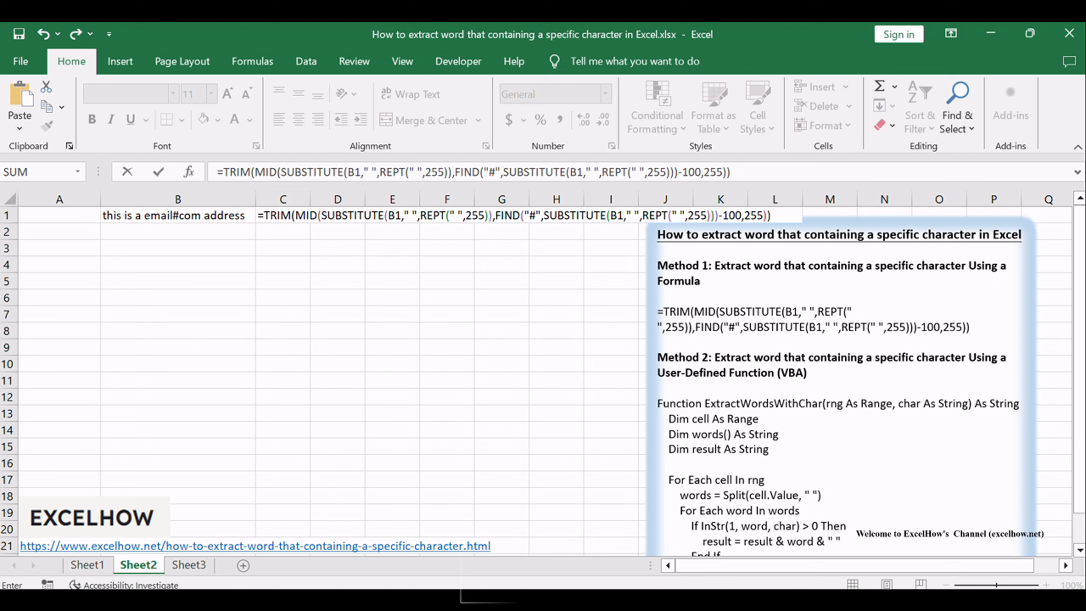
mouse_move(326, 165)
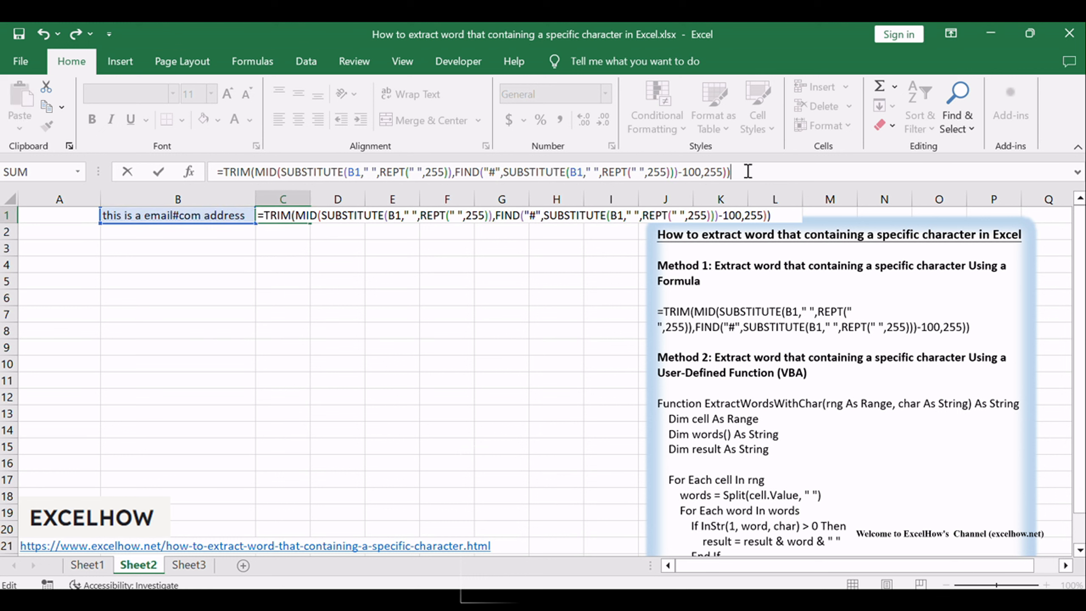
key("Return")
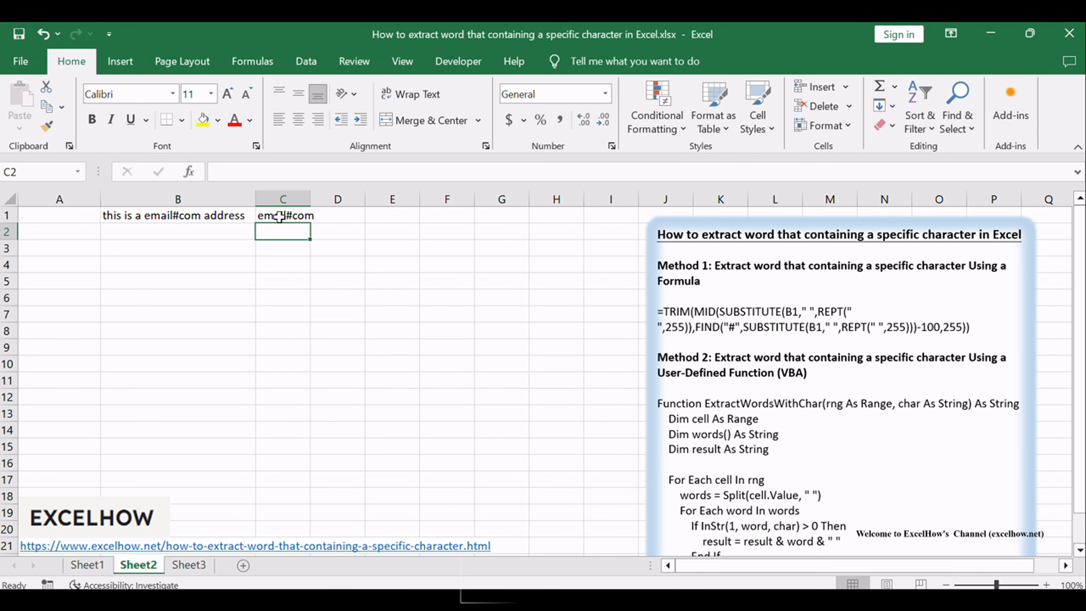
left_click(282, 214)
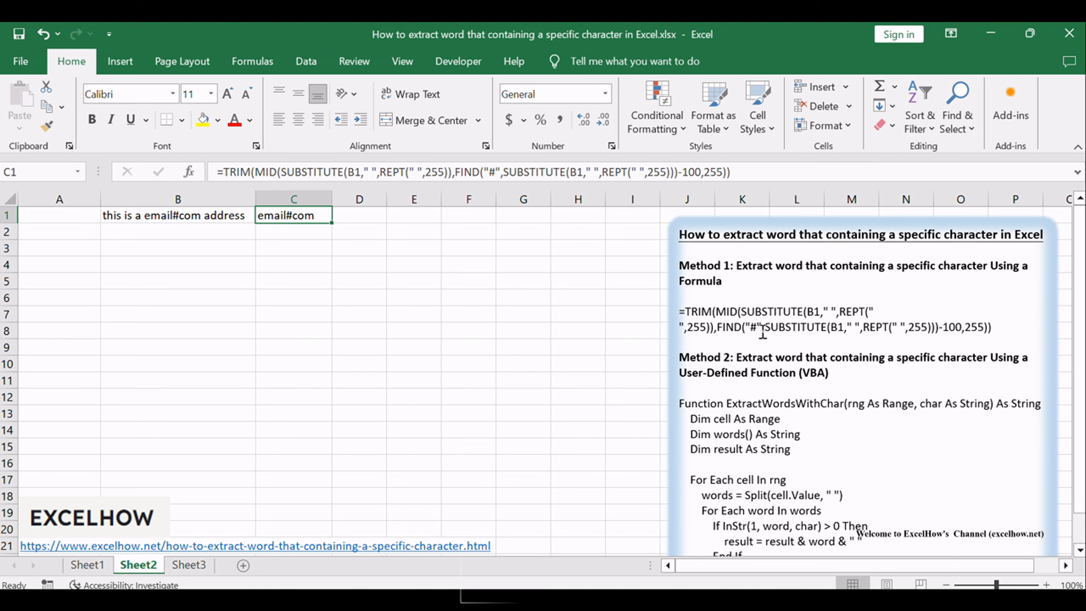
left_click(87, 564)
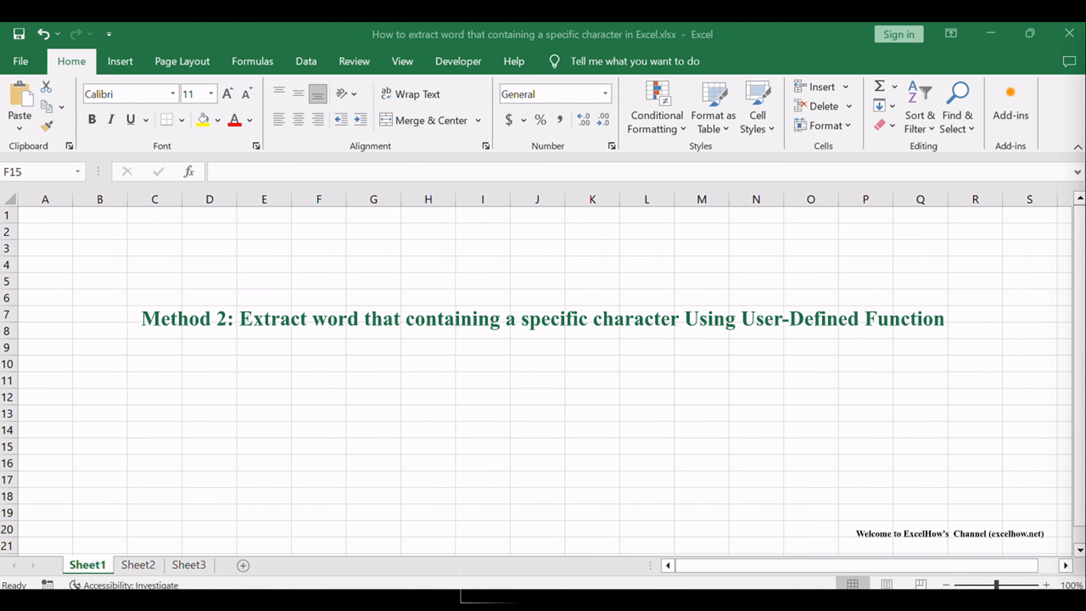
left_click(318, 446)
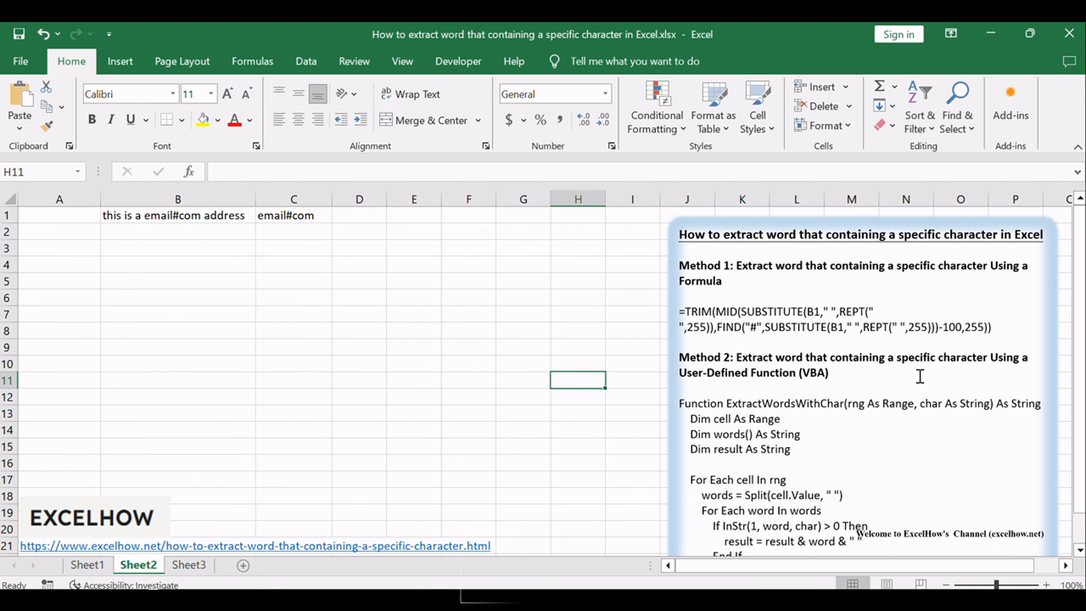
Step: Bring up the Visual Basic for Applications editor with Alt+F11
left_click(468, 379)
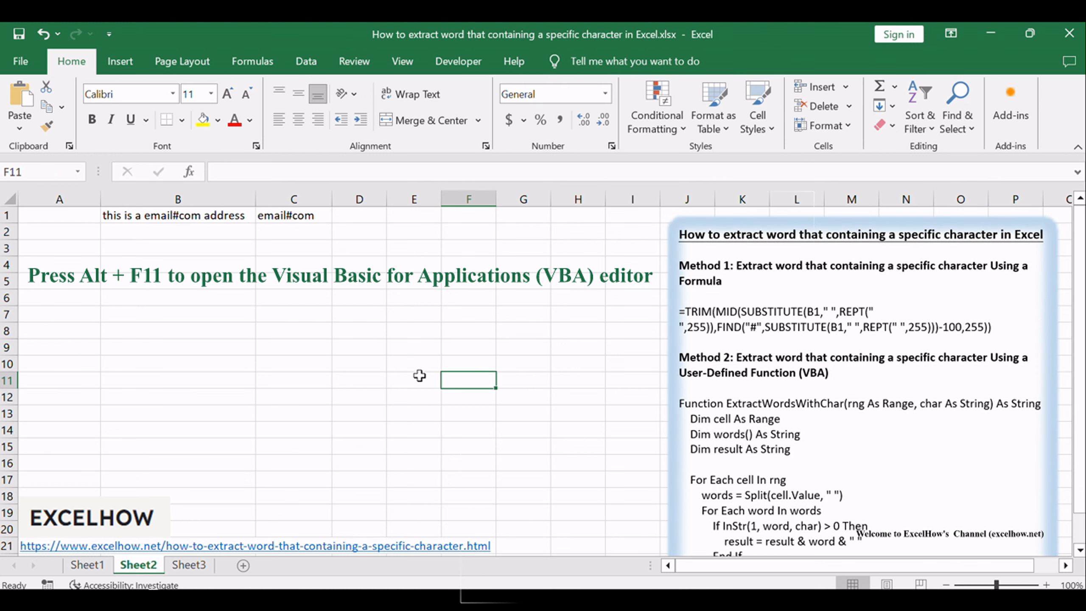
left_click(413, 380)
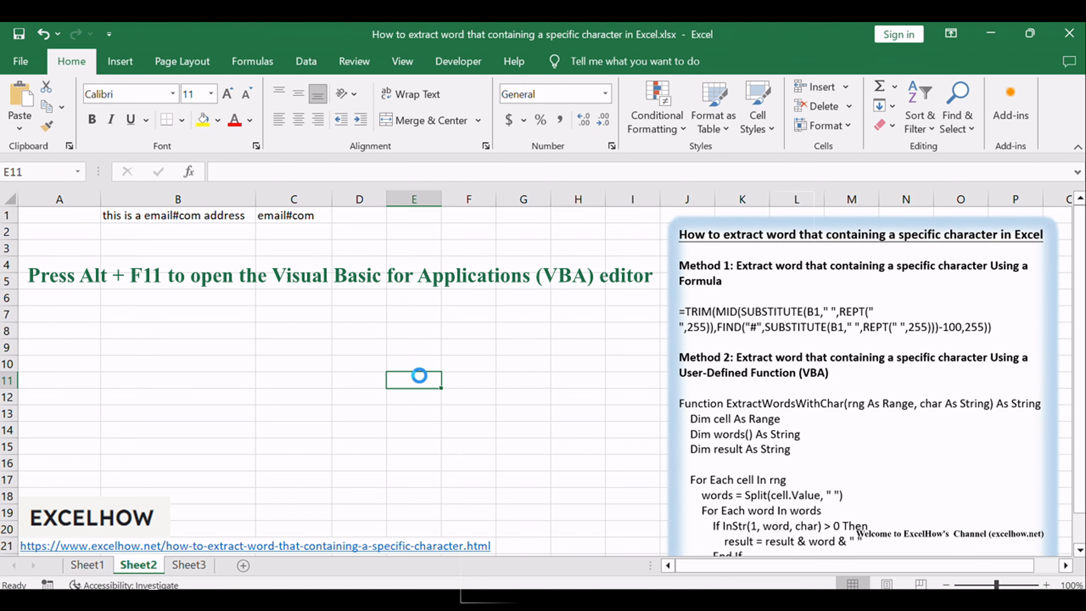
key("alt+F11")
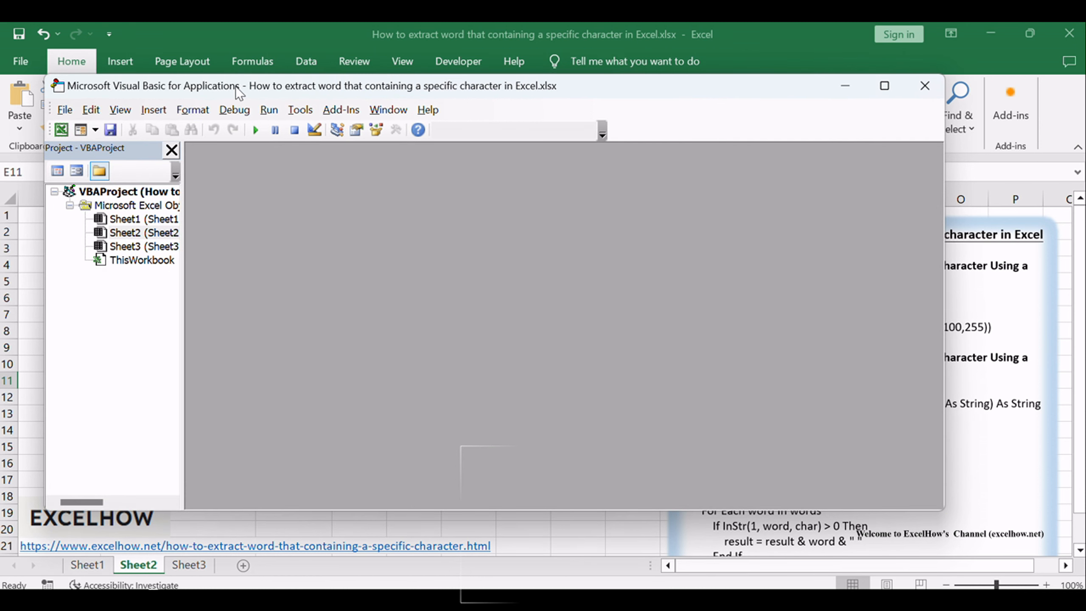
Step: Insert a new module under Sheet2's project for the ExtractWordsWithChar function and return to the worksheet
left_click(144, 232)
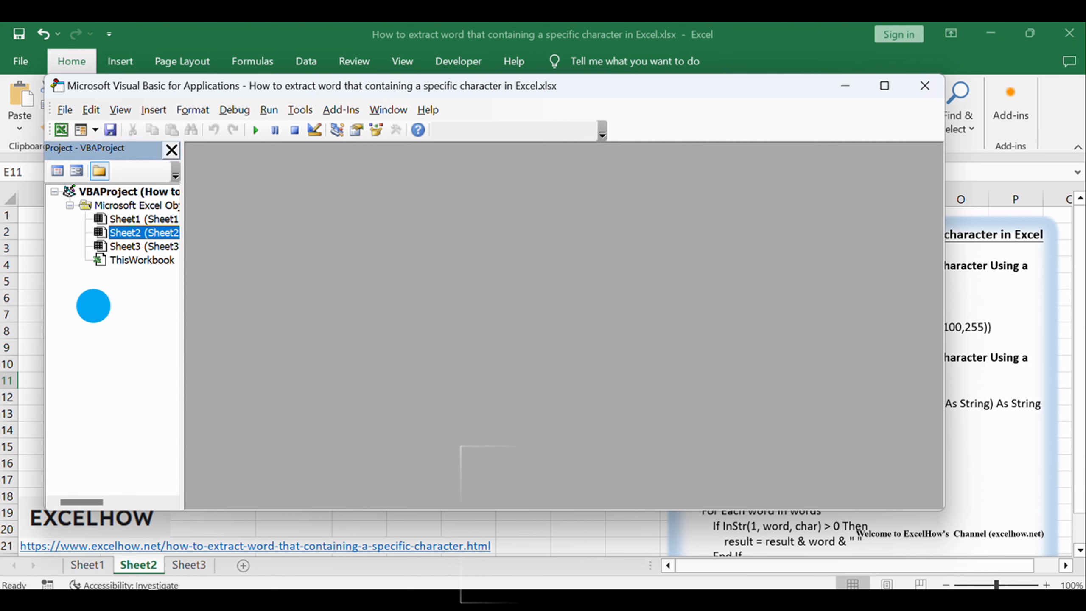
right_click(93, 305)
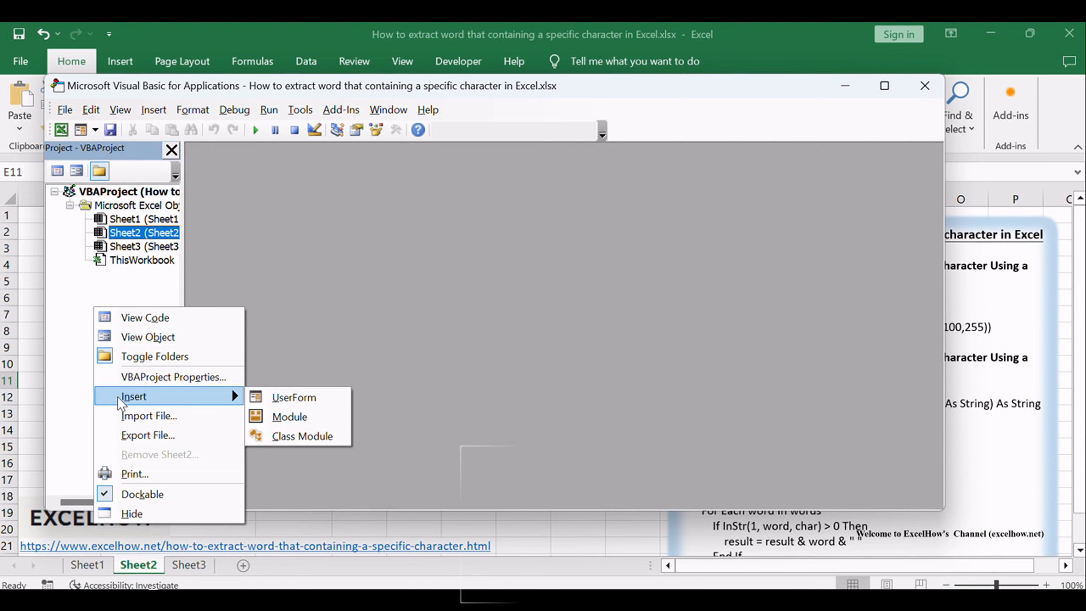
mouse_move(289, 417)
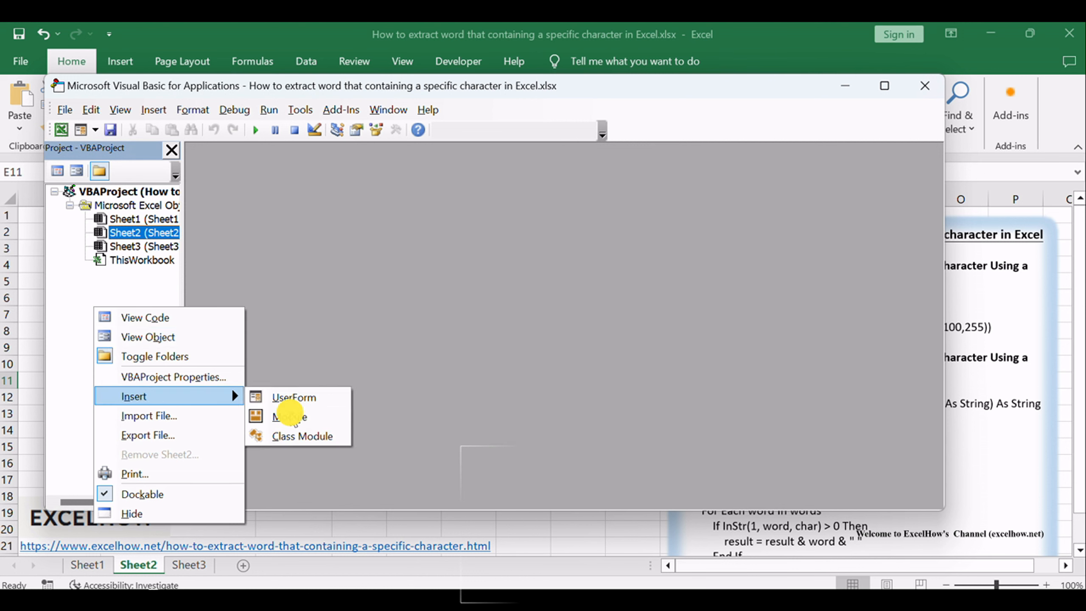
left_click(287, 416)
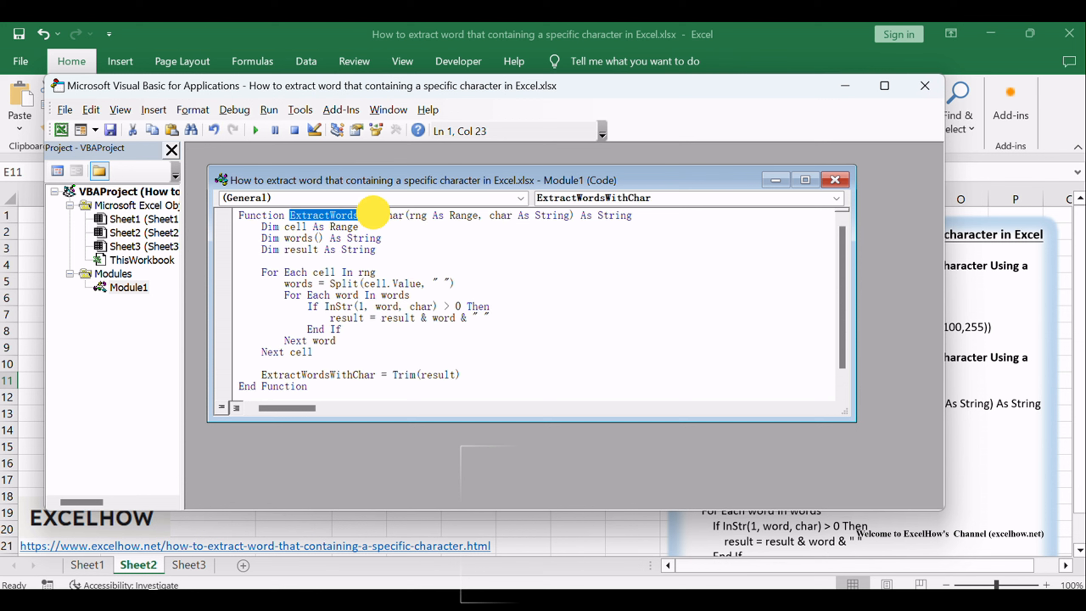
left_click(495, 285)
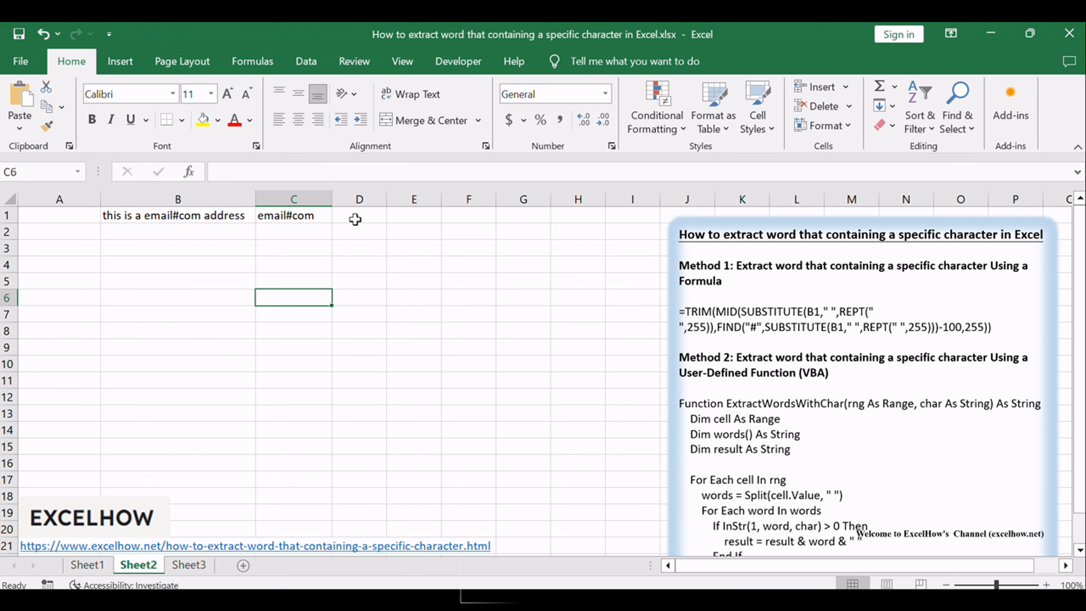
Step: Enter =ExtractWordsWithChar(B1, "#") in D1 so it returns email#com, then review the formula
type("=ExtractWordsWithChar(B1, \"#\")")
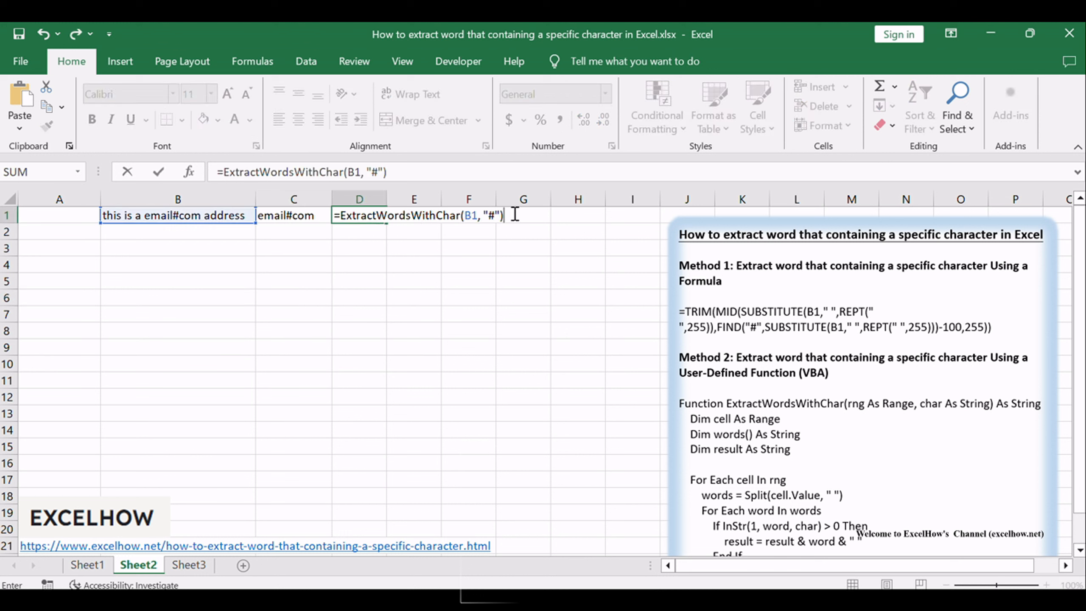
mouse_move(560, 207)
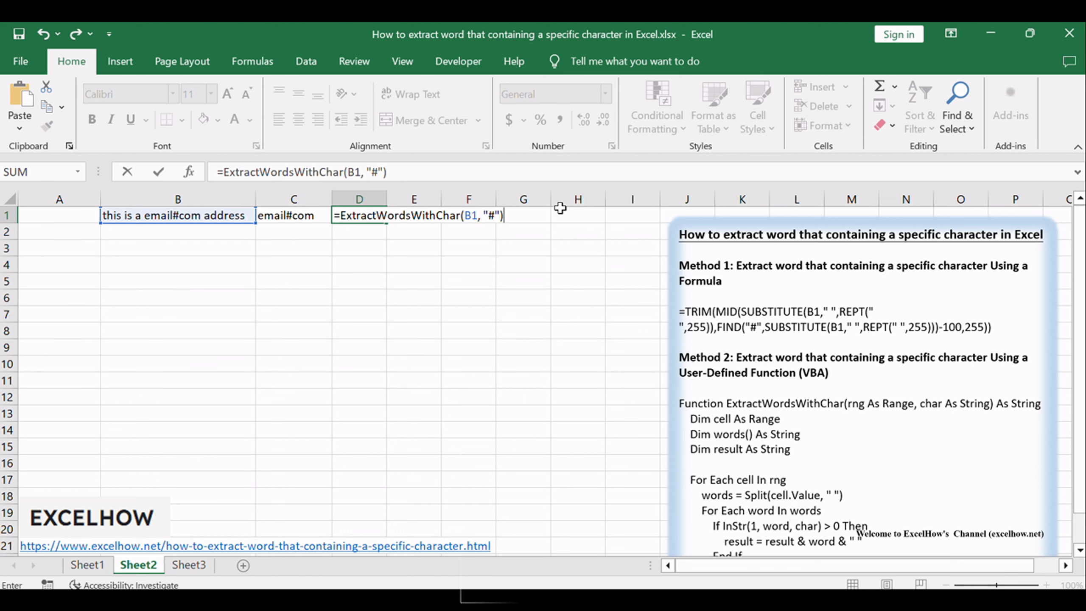
left_click(490, 216)
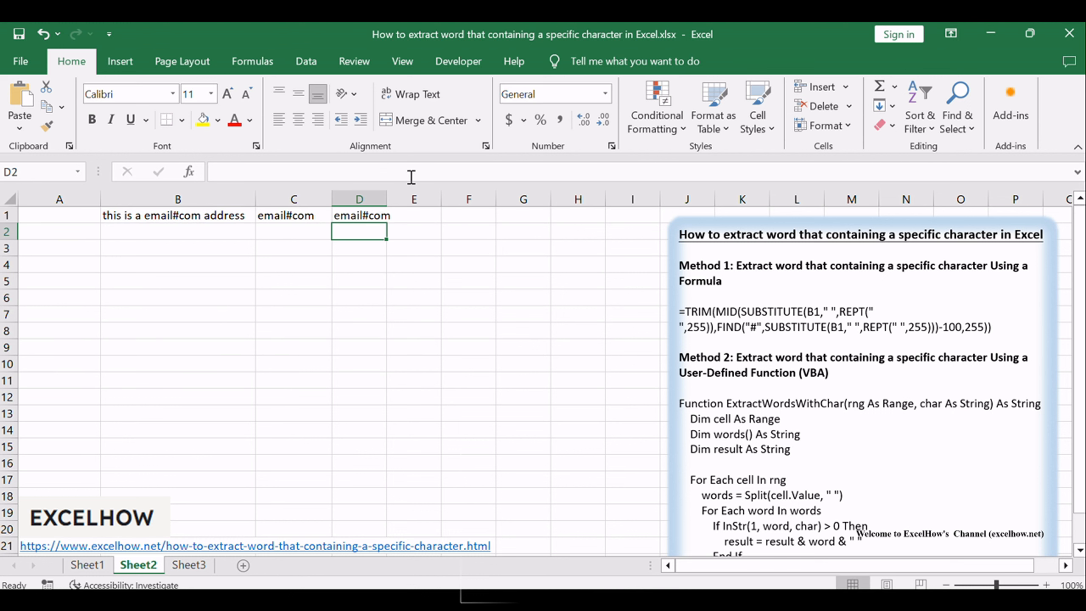
left_click(359, 215)
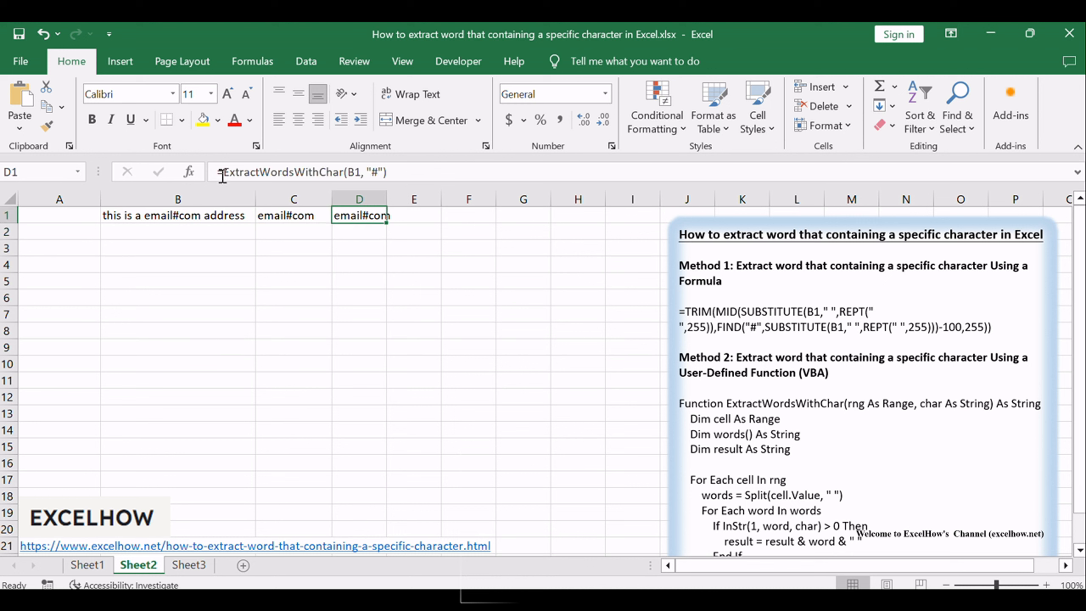
mouse_move(414, 167)
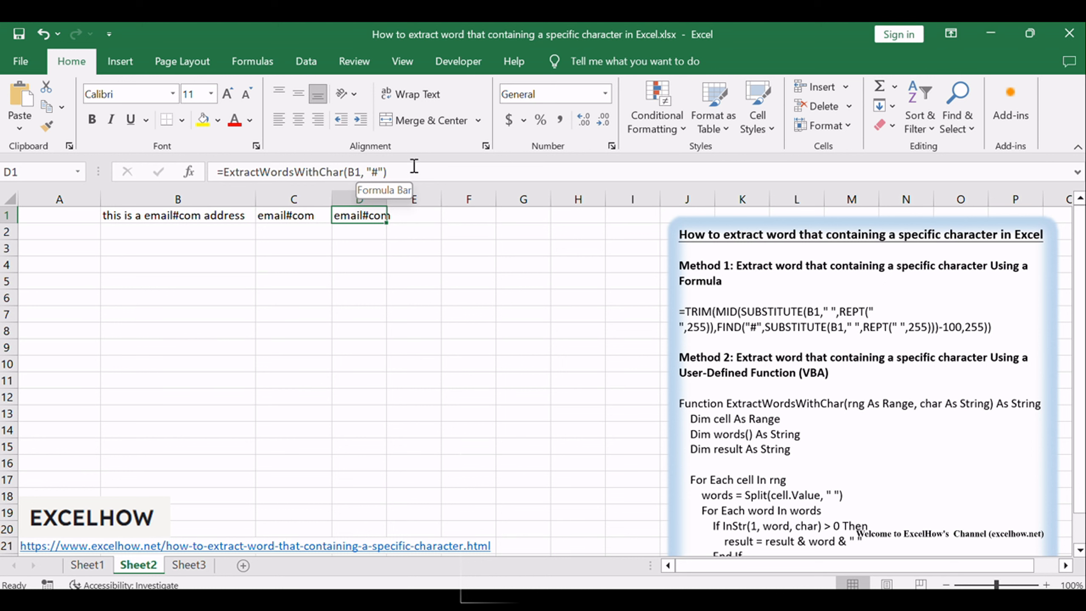
left_click(468, 246)
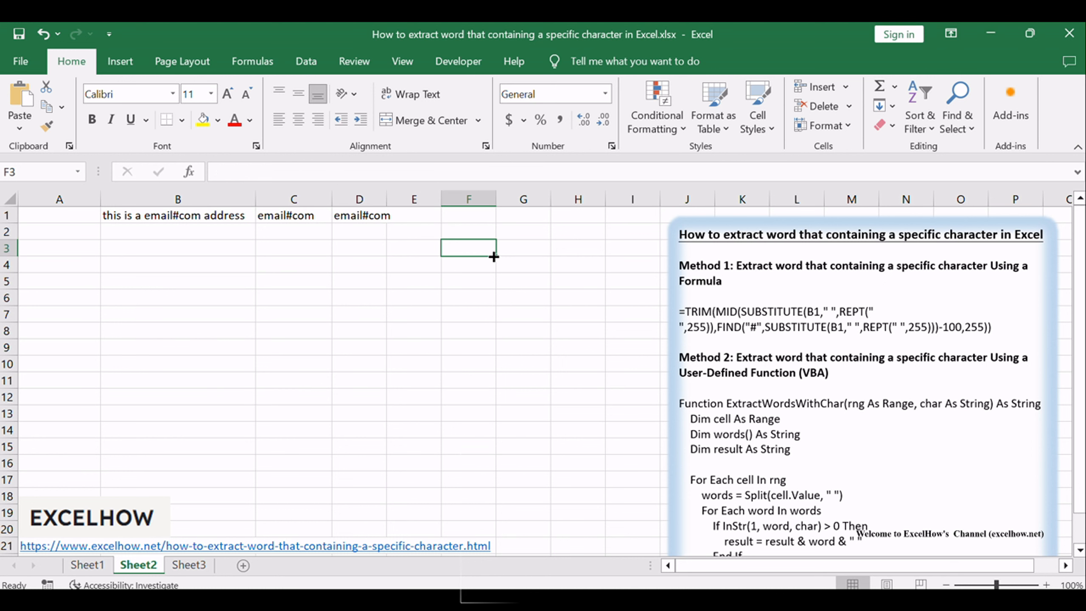